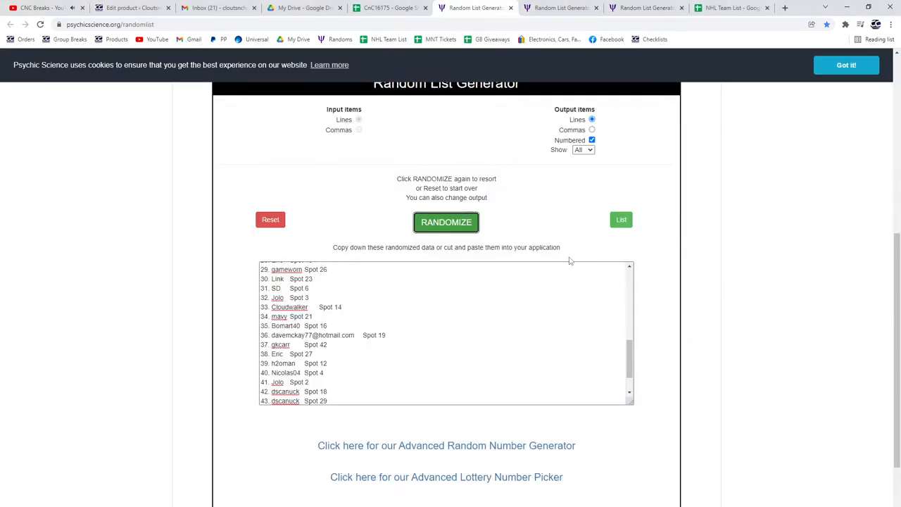
Shuffle the 2015 UD Team Canada base-card list and select the whole randomized output for copying.
left_click(444, 222)
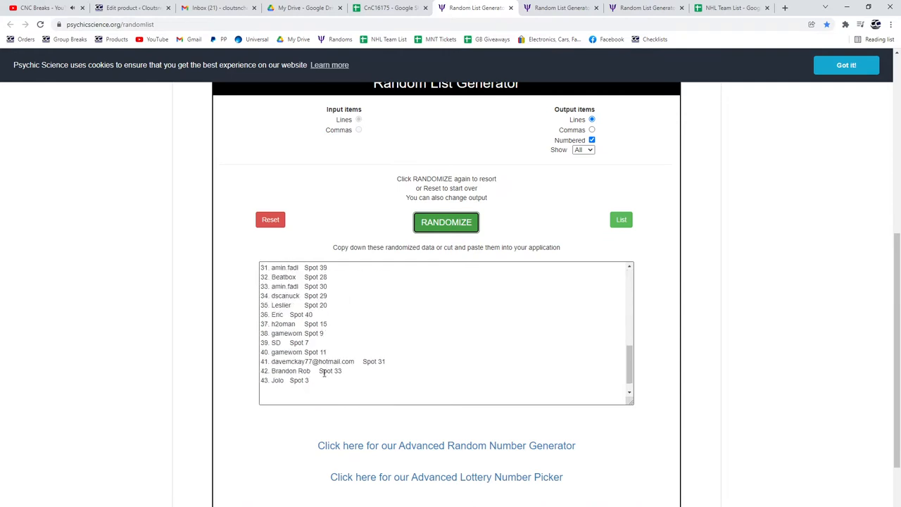
left_click(388, 8)
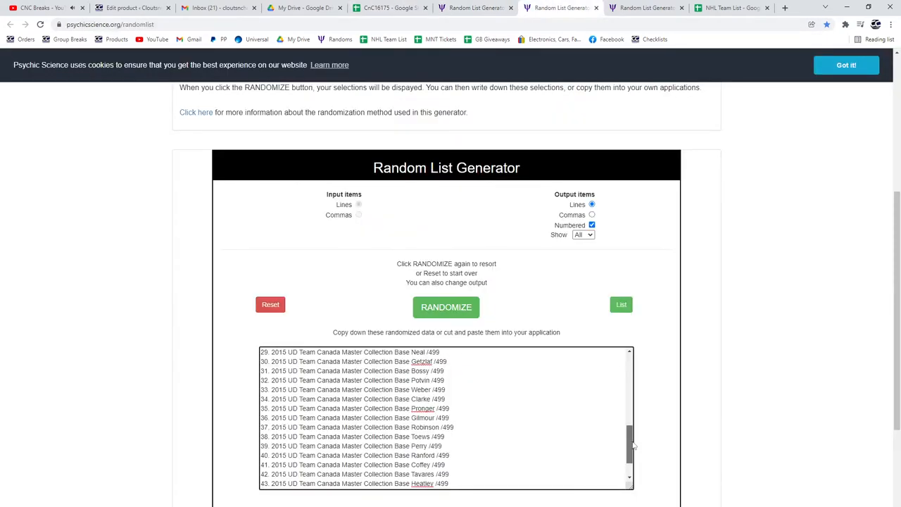
left_click(445, 307)
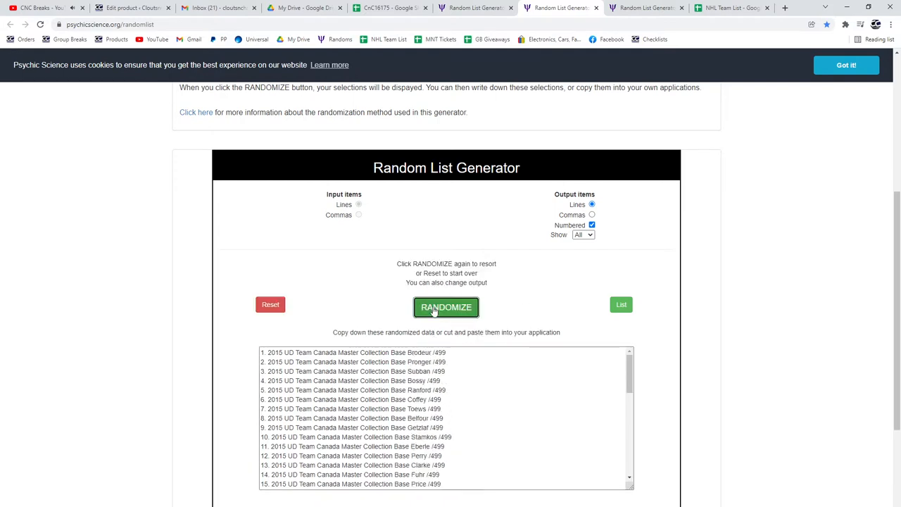
left_click(445, 307)
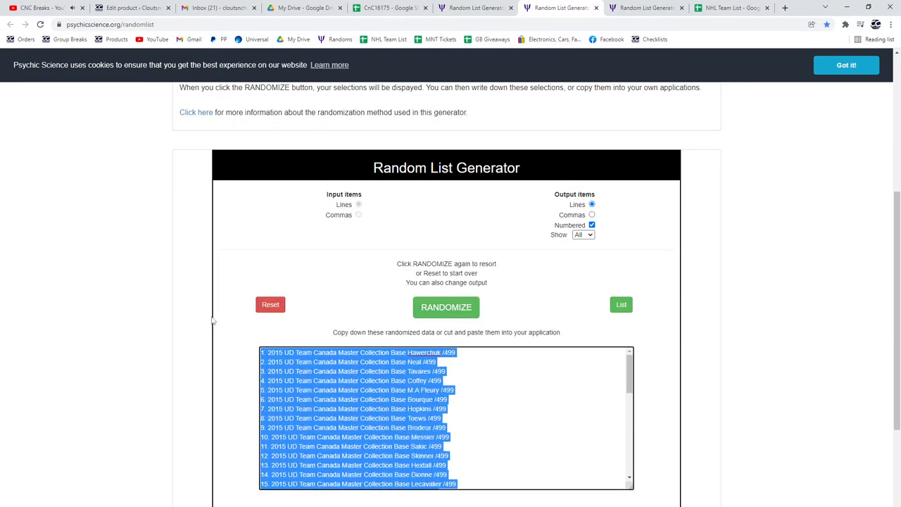
Place the shuffled base cards in column C, then shuffle the hit-card list and copy it for column D.
left_click(386, 8)
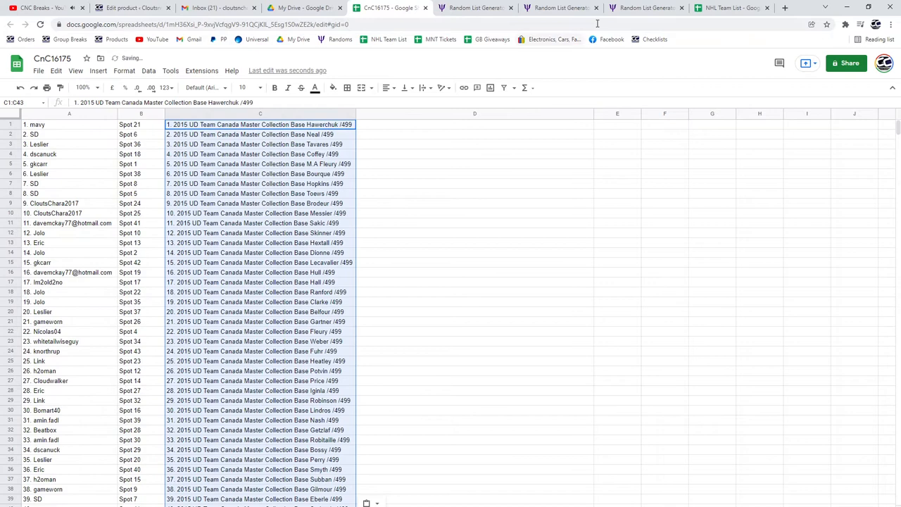
left_click(646, 8)
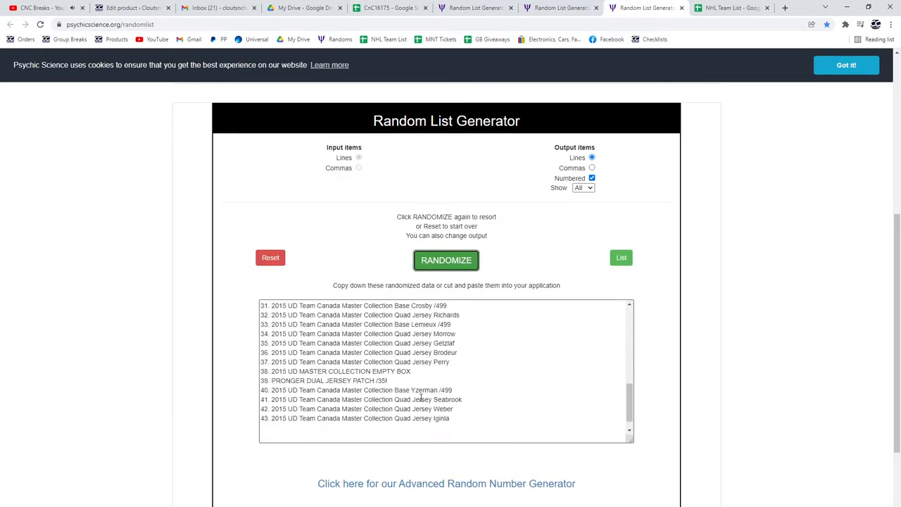
left_click(388, 9)
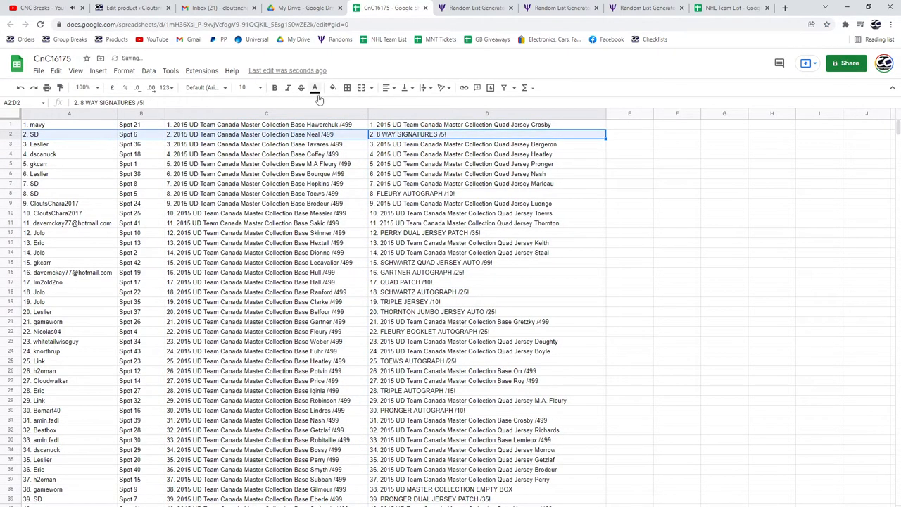
Bold rows 2, 12, 15 and 16 for their 8 WAY SIGNATURES, PERRY, SCHWARTZ and GARTNER hits.
left_click(275, 87)
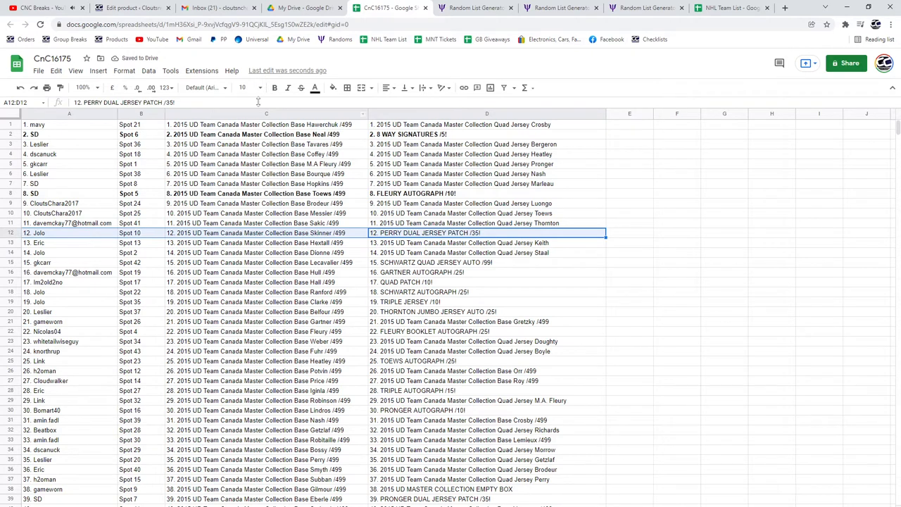
left_click(273, 87)
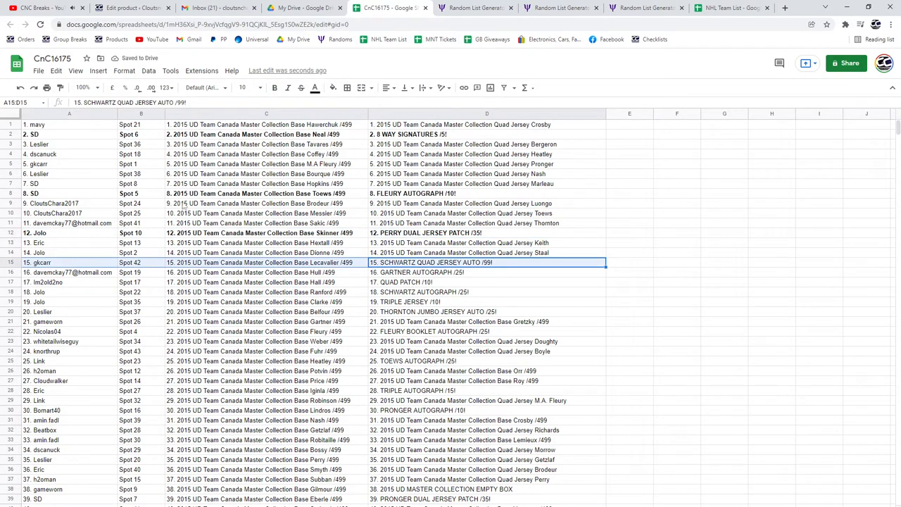
left_click(273, 88)
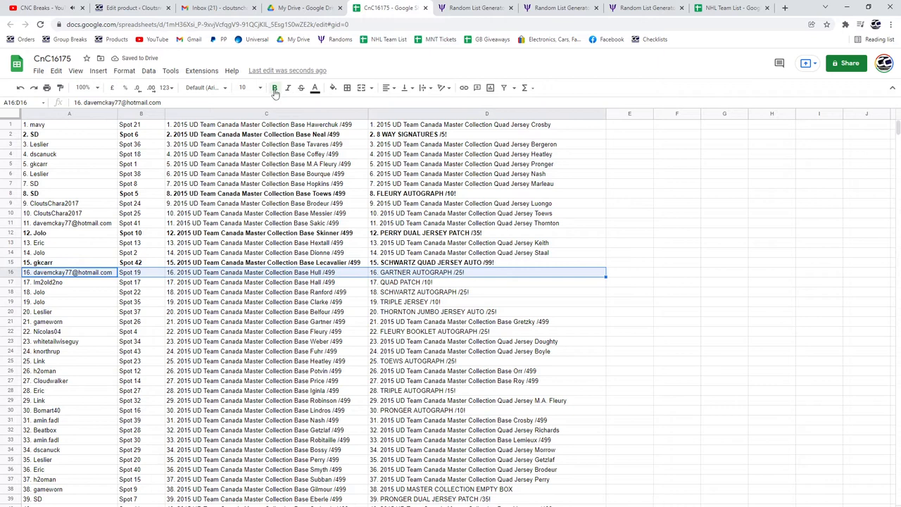
left_click(69, 282)
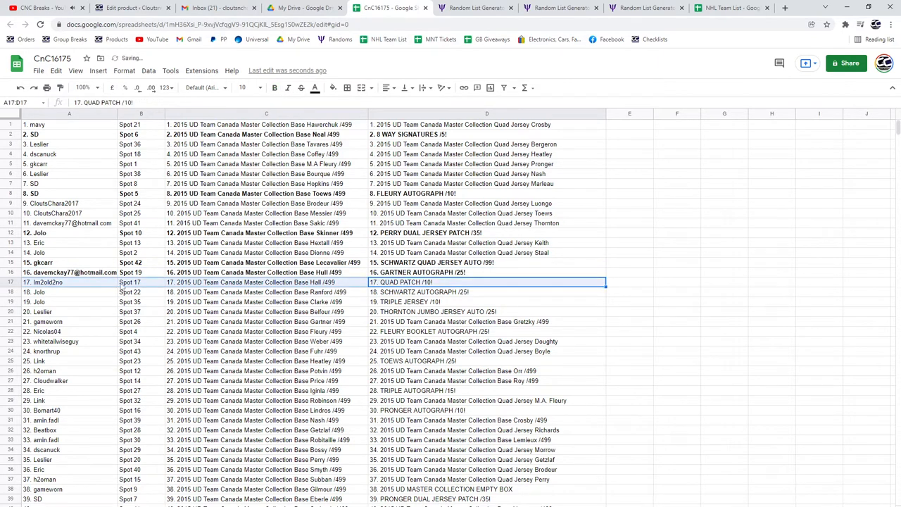
Bold rows 17, 20 and 25 for their QUAD PATCH, THORNTON JUMBO JERSEY AUTO and TOEWS AUTOGRAPH hits.
left_click(273, 87)
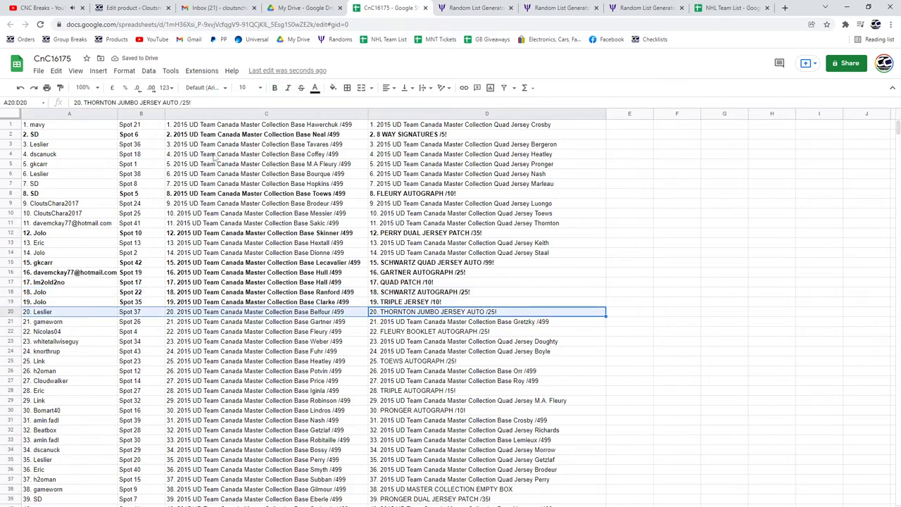
left_click(273, 87)
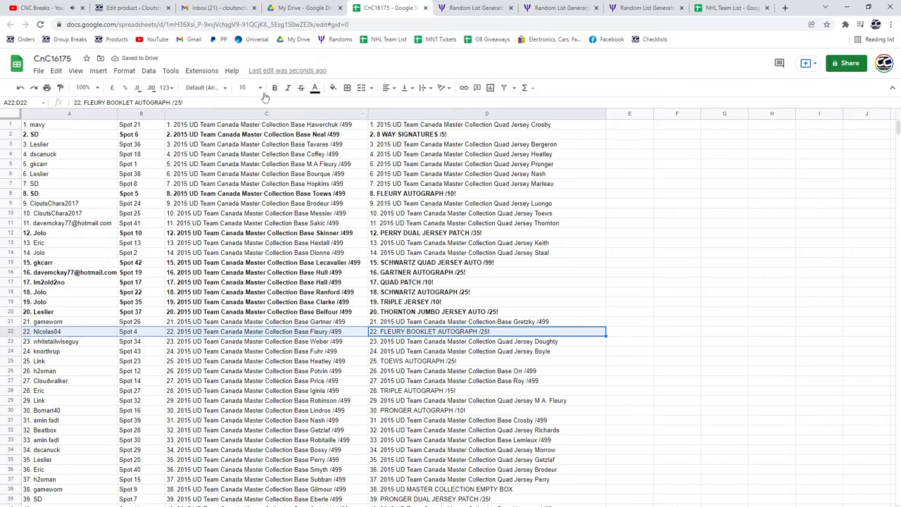
scroll("down", 3)
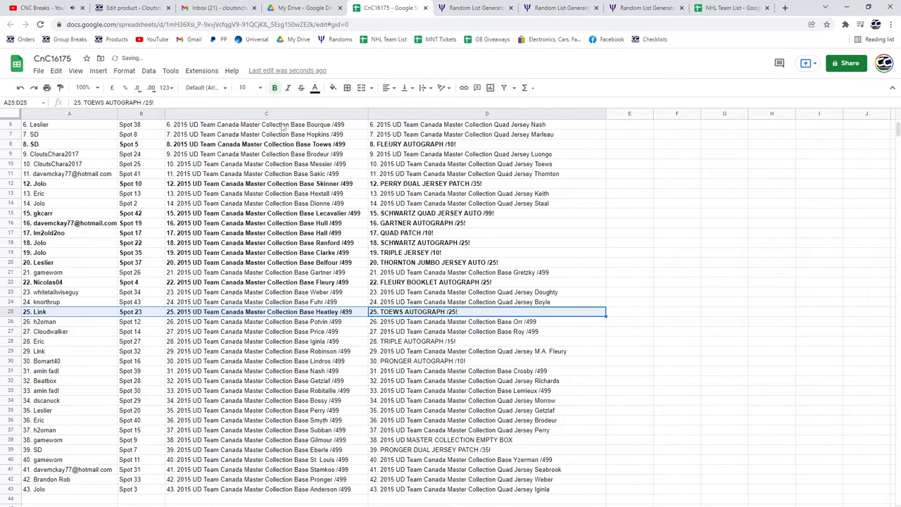
left_click(487, 342)
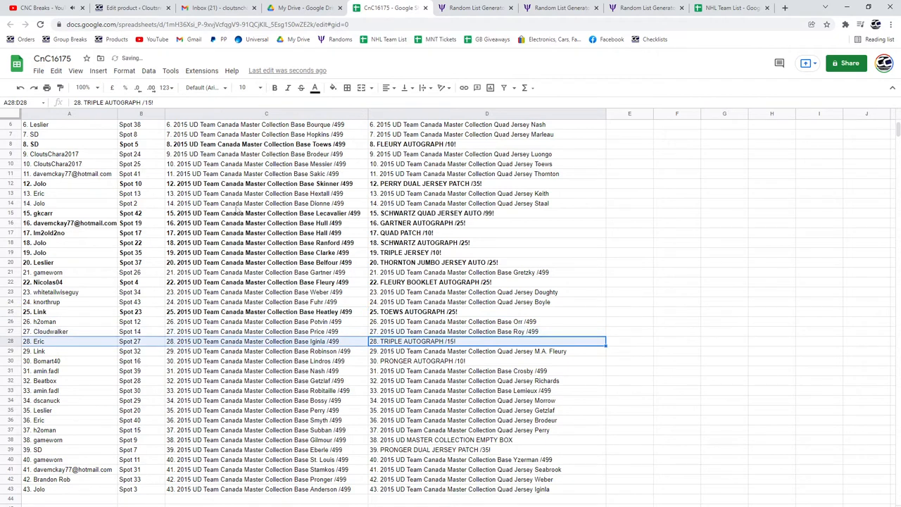